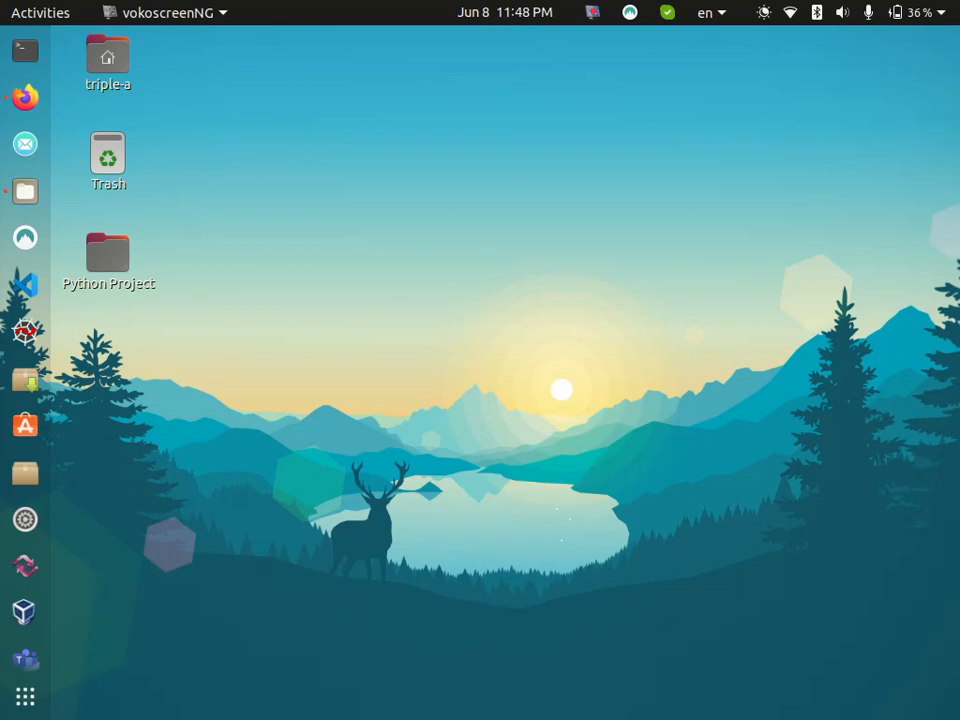
{"action": "mouse_move", "coordinate": [24, 50]}
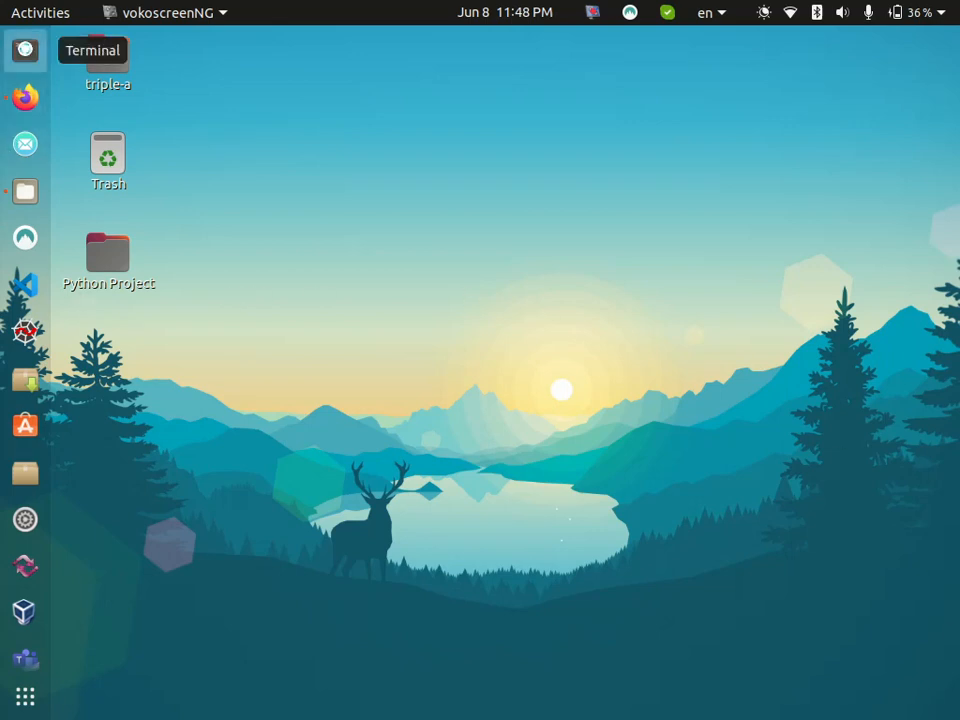
Launch a Terminal window from the dock.
{"action": "double_click", "coordinate": [108, 50]}
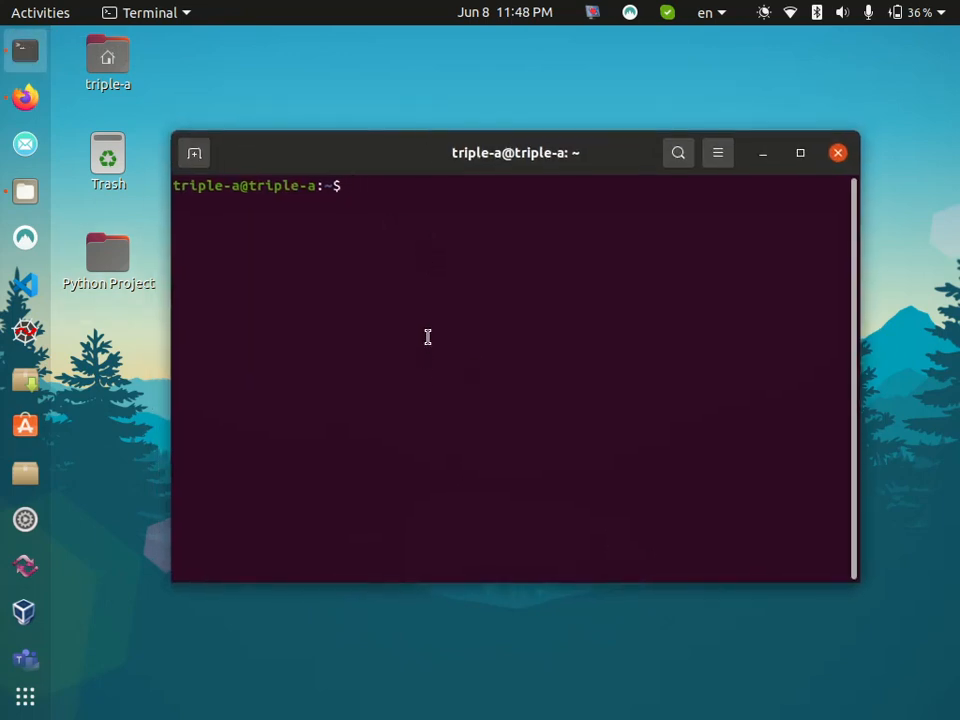
Run pip install pyinstaller, confirming all requirements already satisfied, and begin a cd command.
{"action": "type", "text": "pip install"}
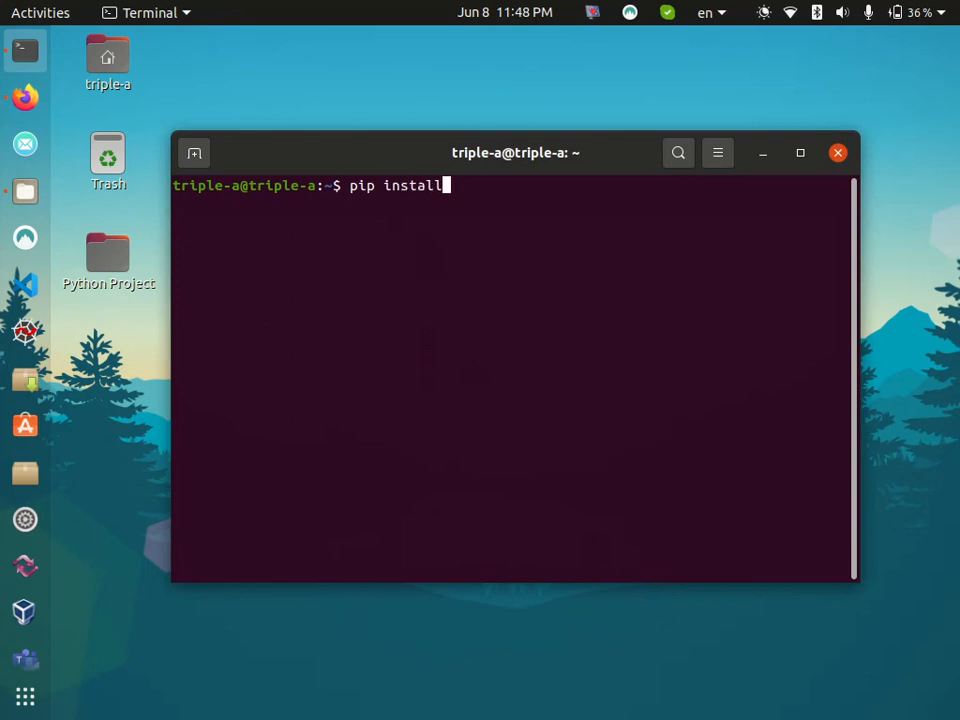
{"action": "type", "text": "pyinstaller"}
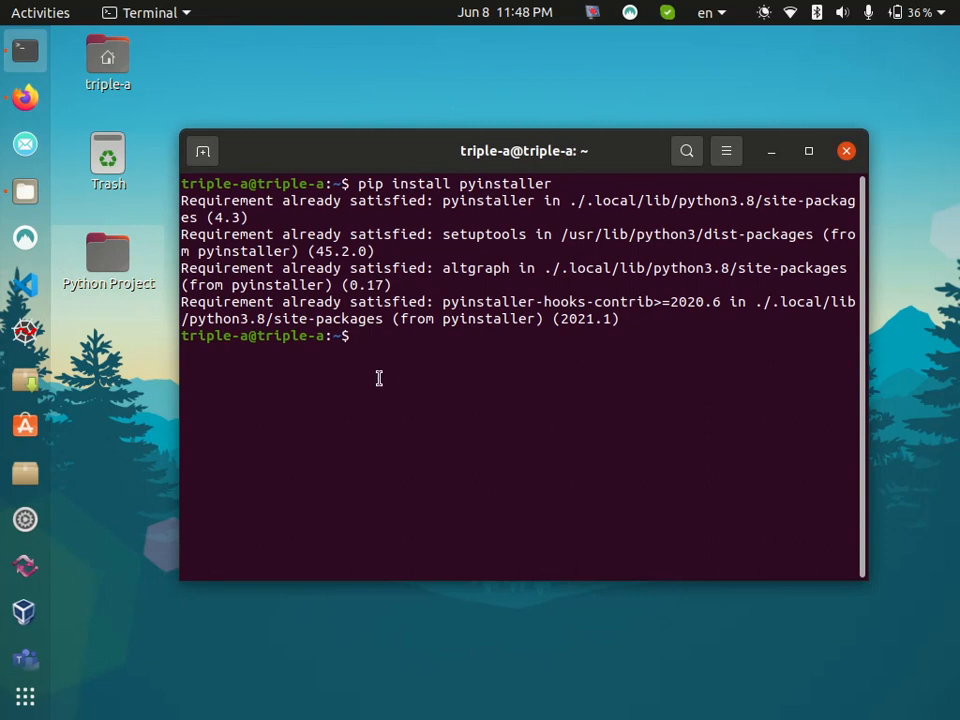
{"action": "type", "text": "cd"}
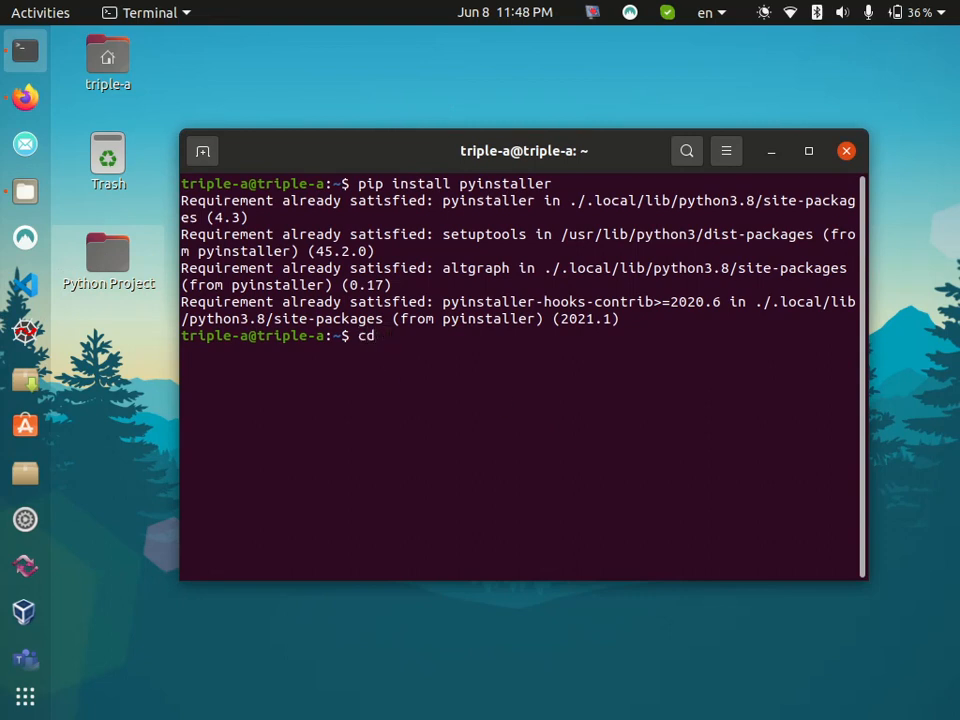
Change into Desktop/Python Project and list backend.py, books.db and frontend.py with ls.
{"action": "type", "text": "Desktop/"}
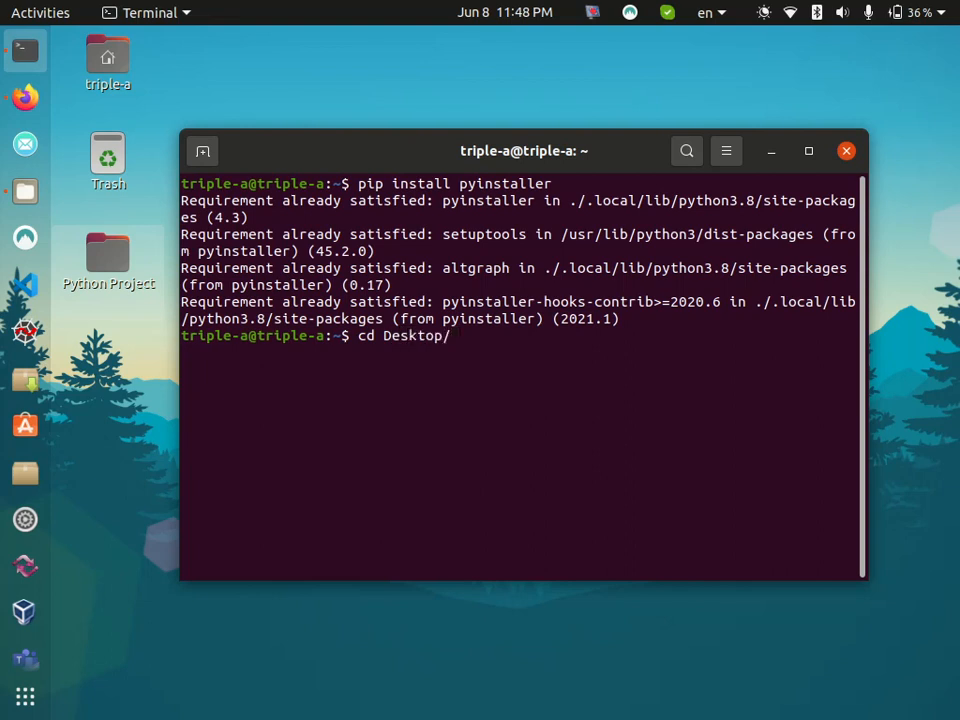
{"action": "type", "text": "Python\\ Project/"}
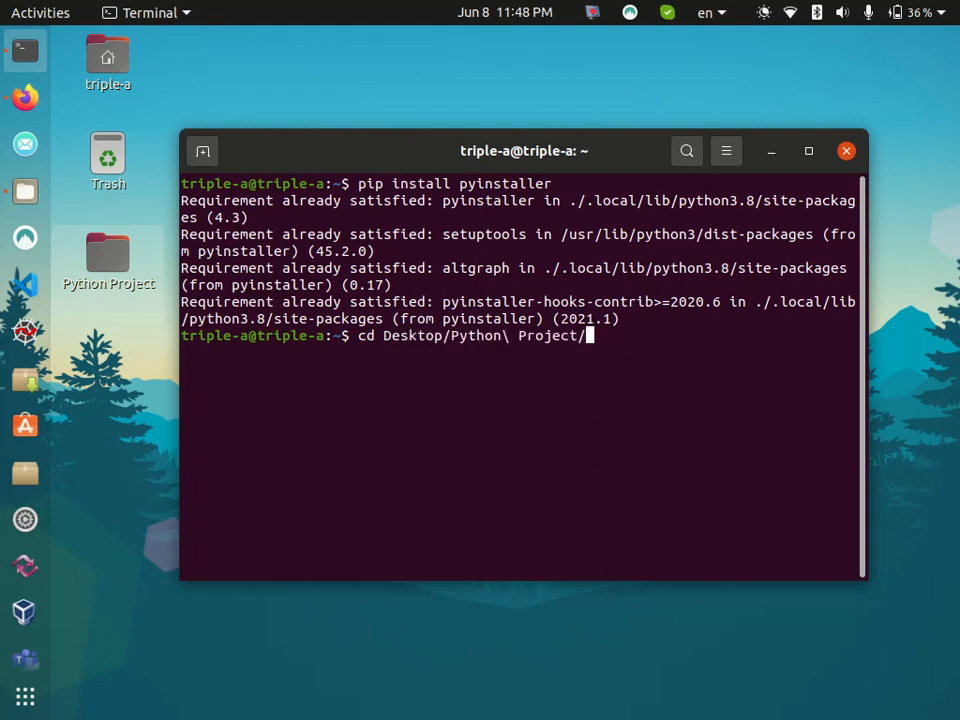
{"action": "type", "text": "ls"}
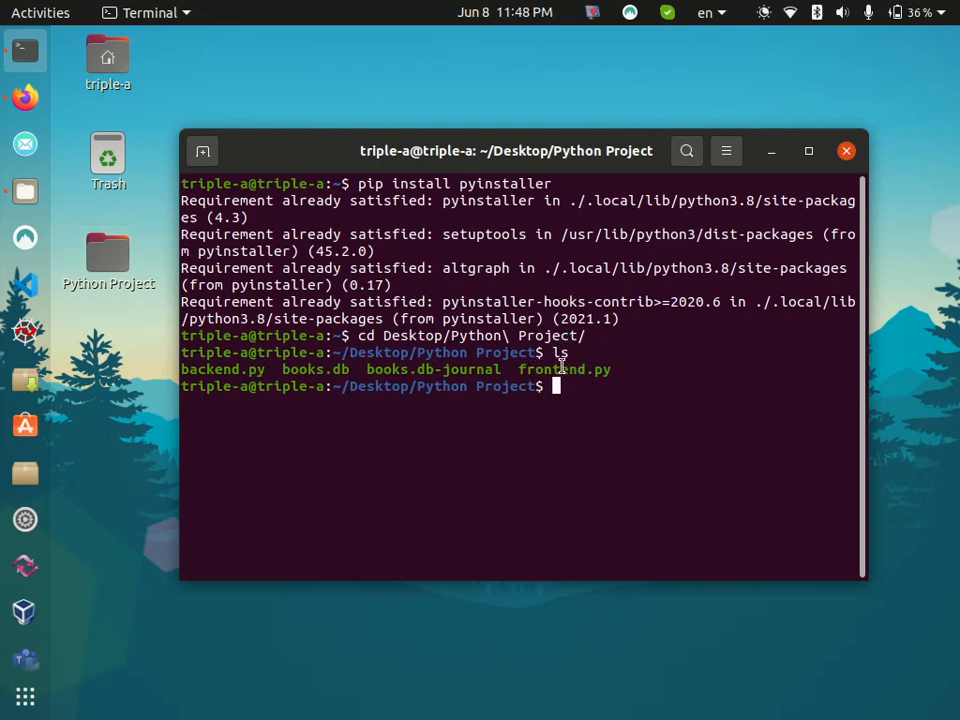
{"action": "mouse_move", "coordinate": [624, 370]}
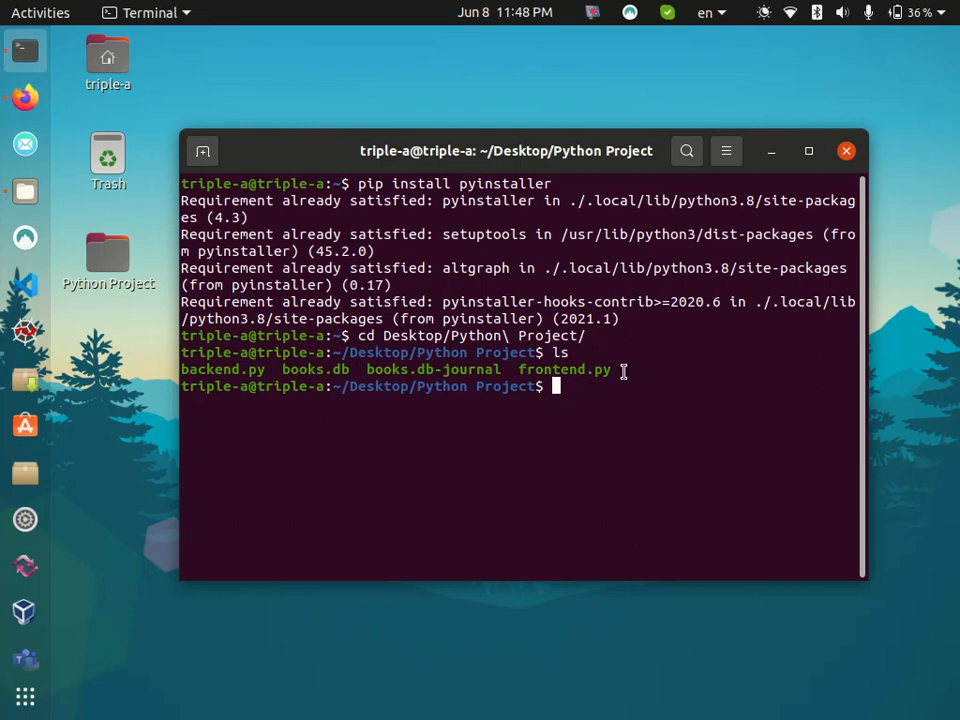
{"action": "double_click", "coordinate": [564, 368]}
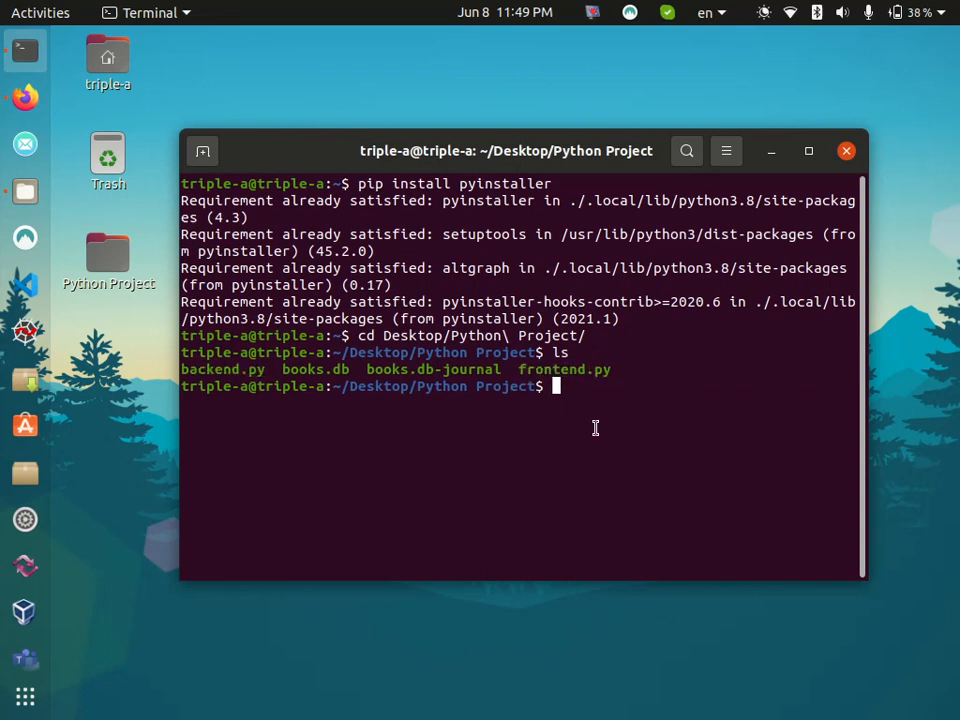
Run pyinstaller --onefile frontend.py to build a single-file executable.
{"action": "type", "text": "py"}
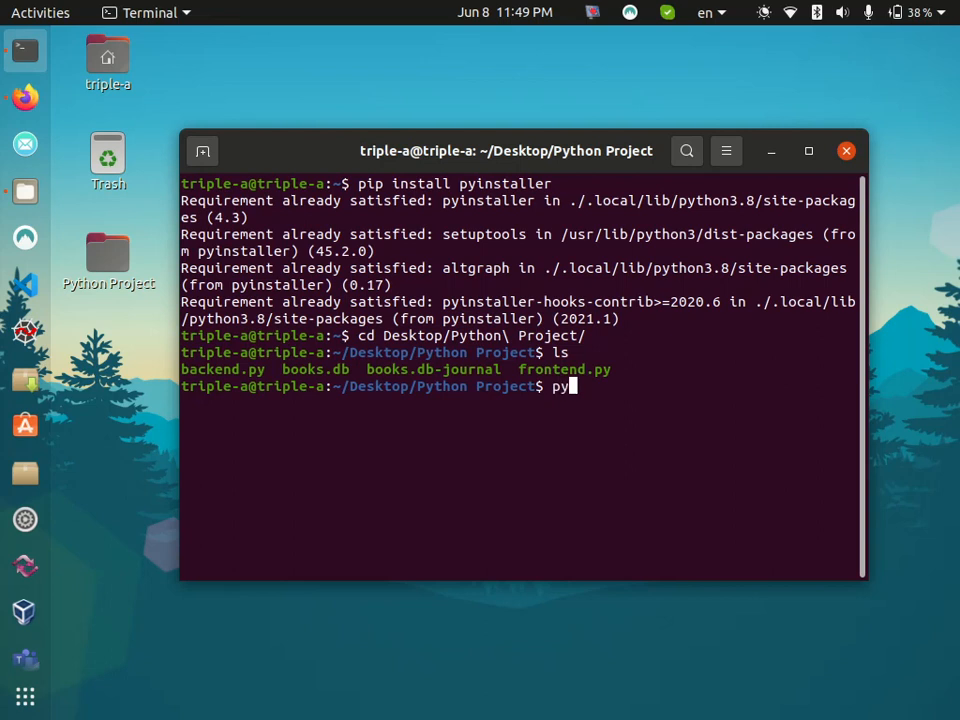
{"action": "type", "text": "installer"}
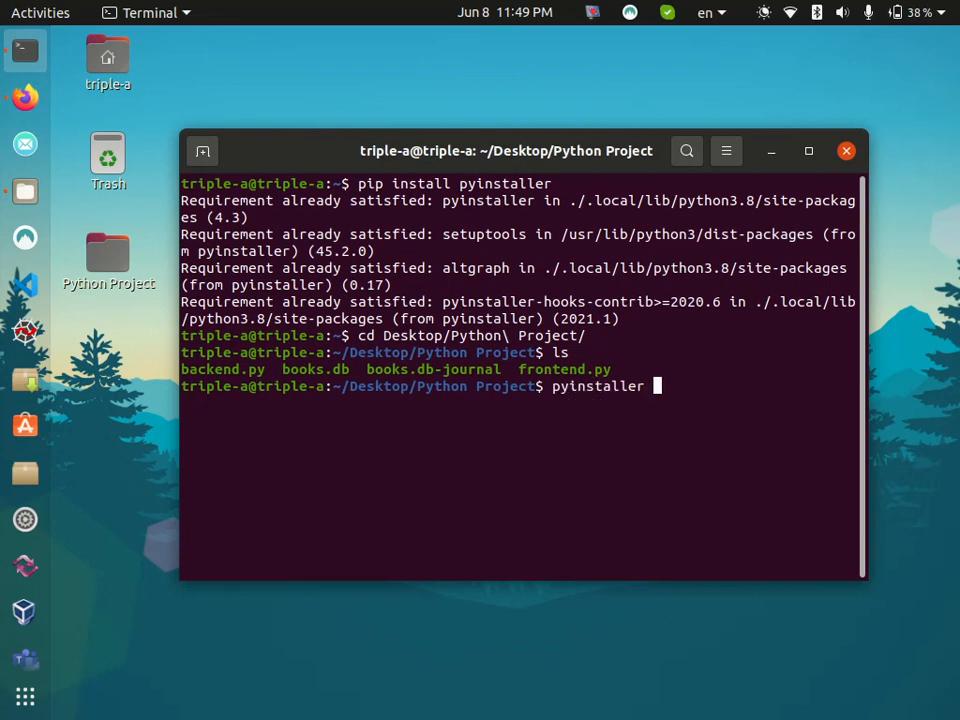
{"action": "type", "text": "--o"}
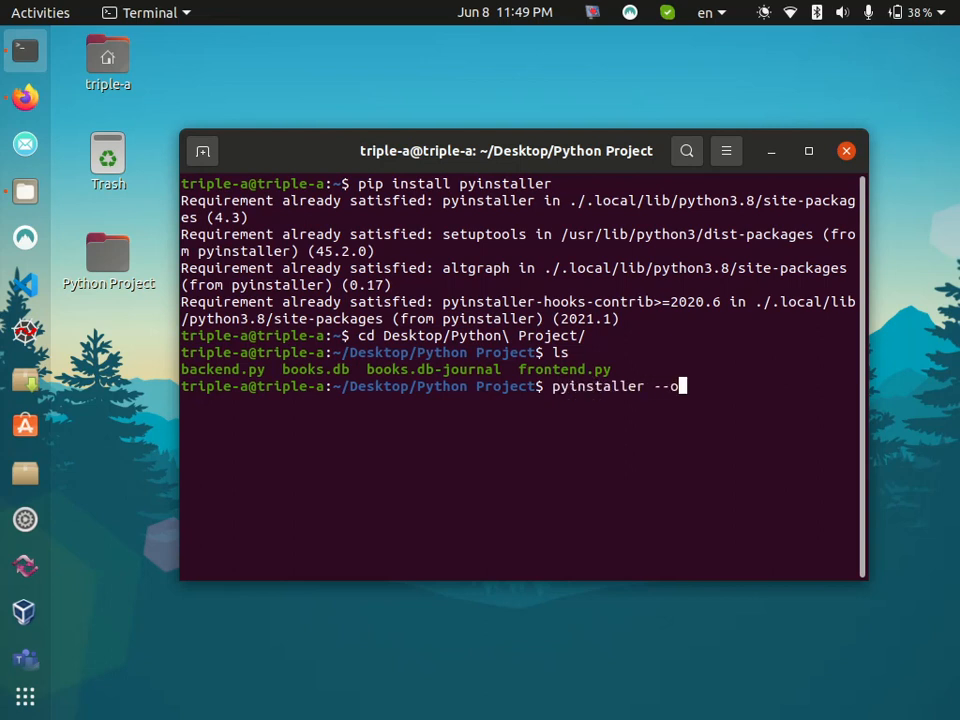
{"action": "type", "text": "nefile"}
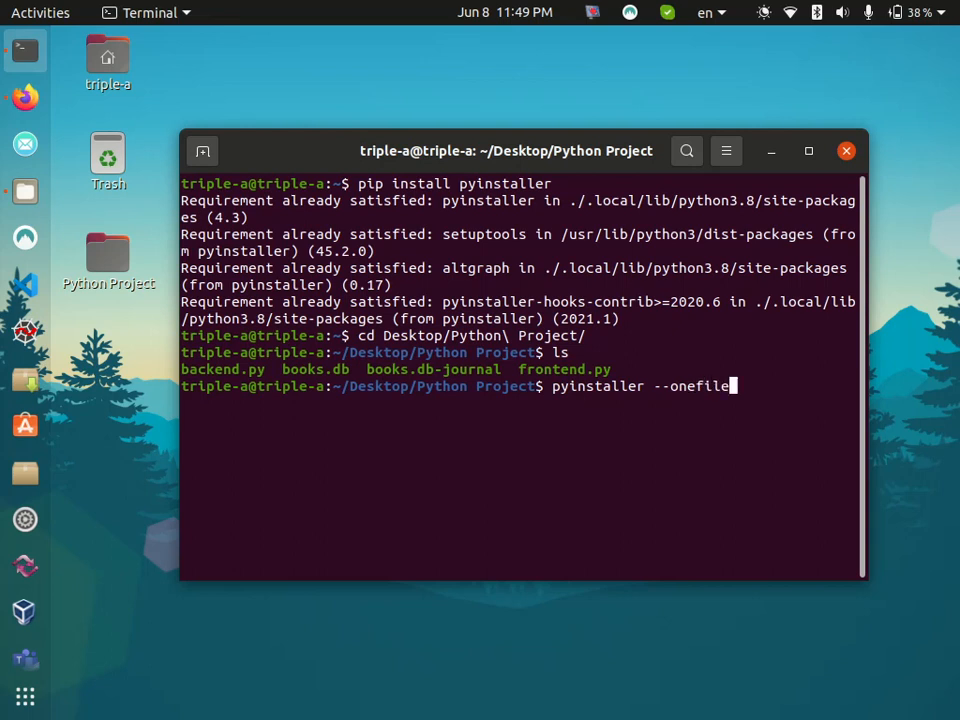
{"action": "type", "text": "fi"}
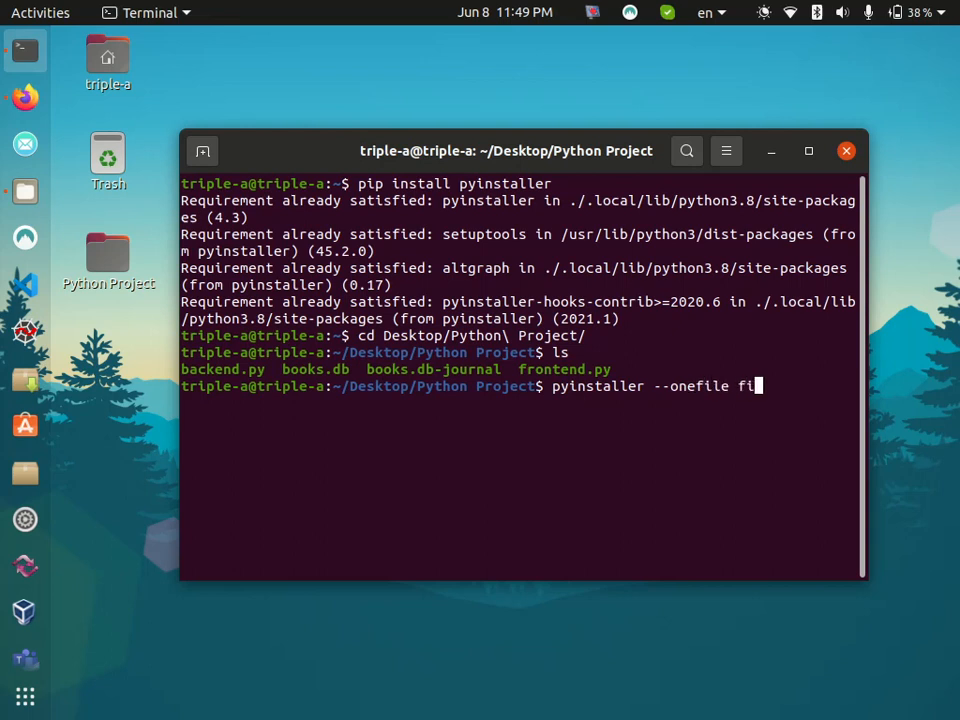
{"action": "type", "text": "rontend.py"}
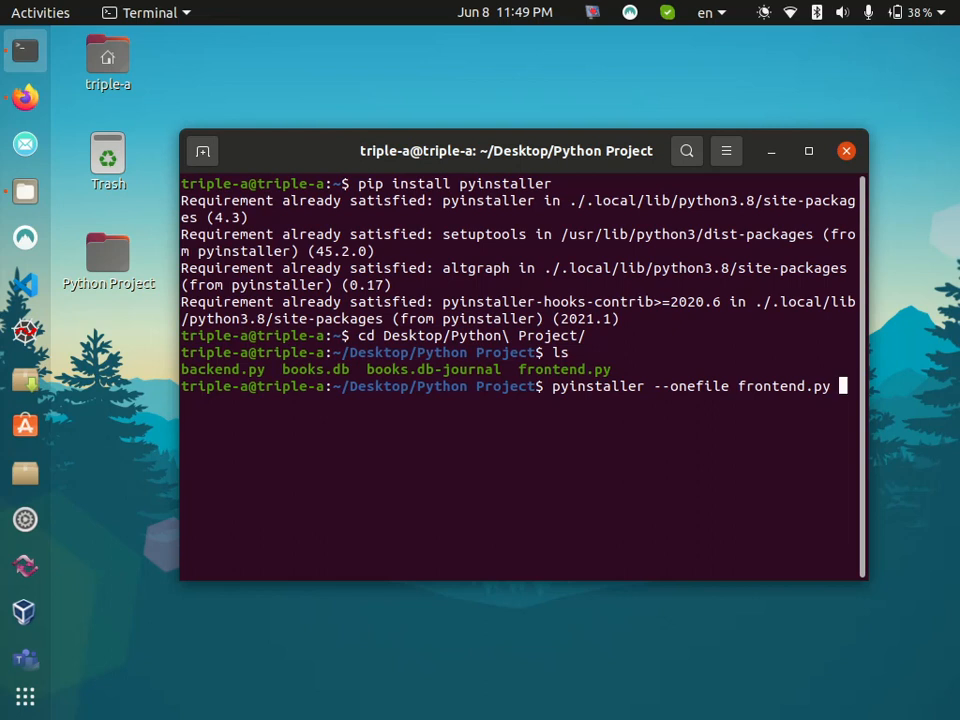
{"action": "key", "text": "Return"}
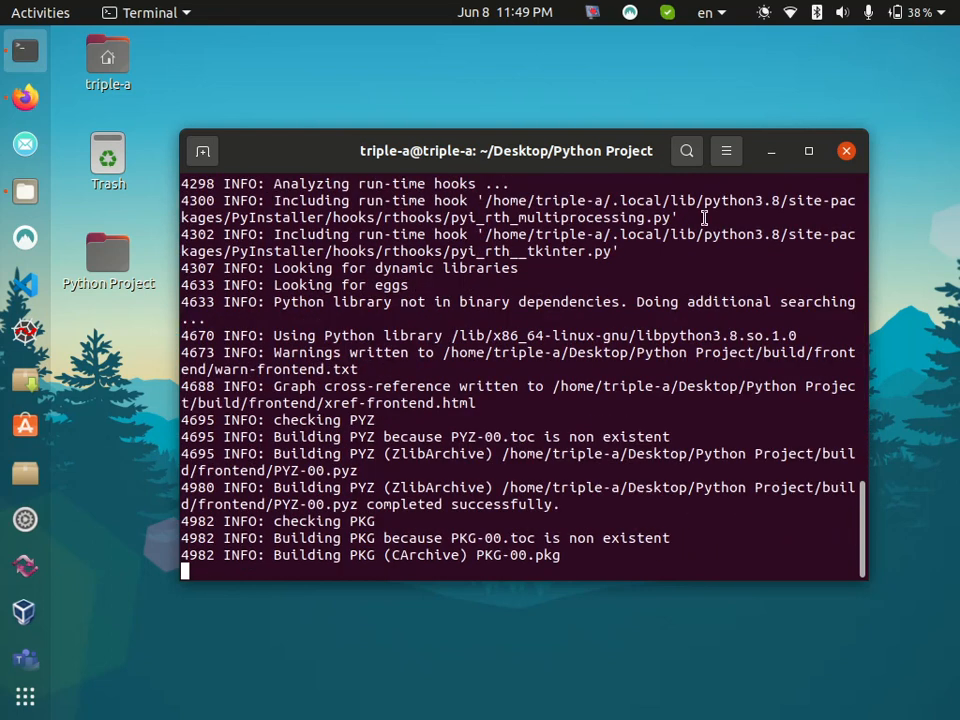
Show the Python Project folder in Files and enter its new dist folder with the frontend executable.
{"action": "left_click", "coordinate": [108, 256]}
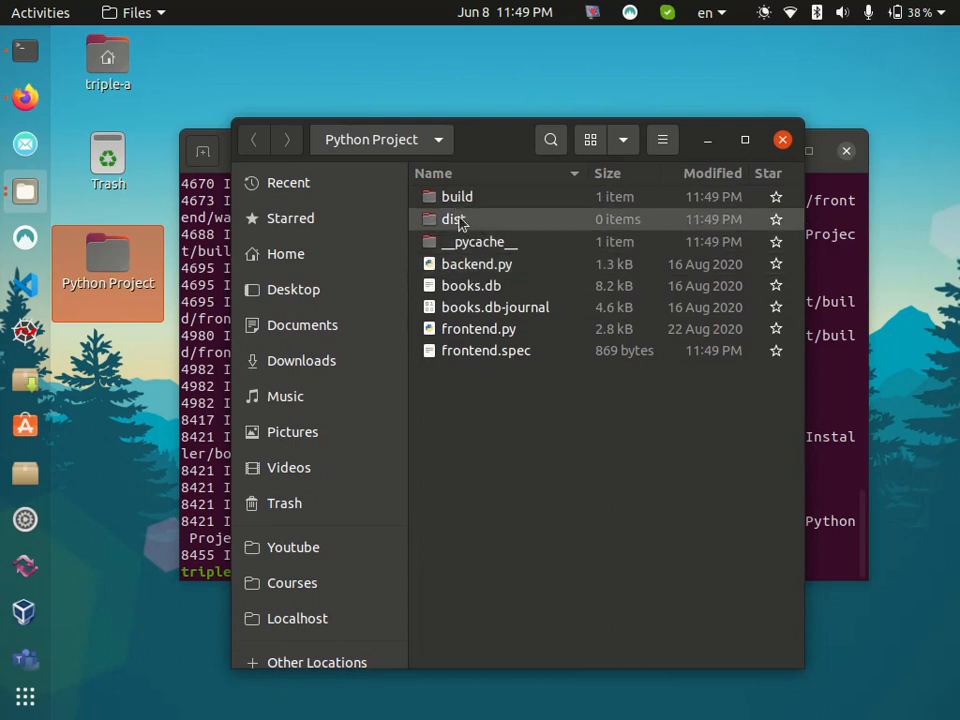
{"action": "double_click", "coordinate": [452, 218]}
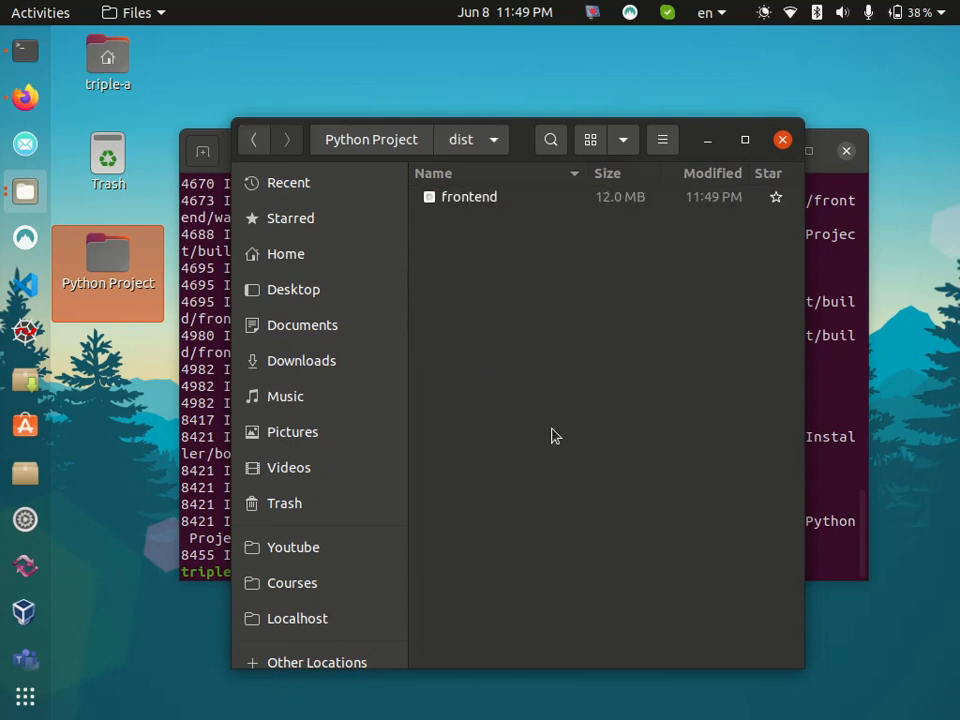
{"action": "mouse_move", "coordinate": [456, 256]}
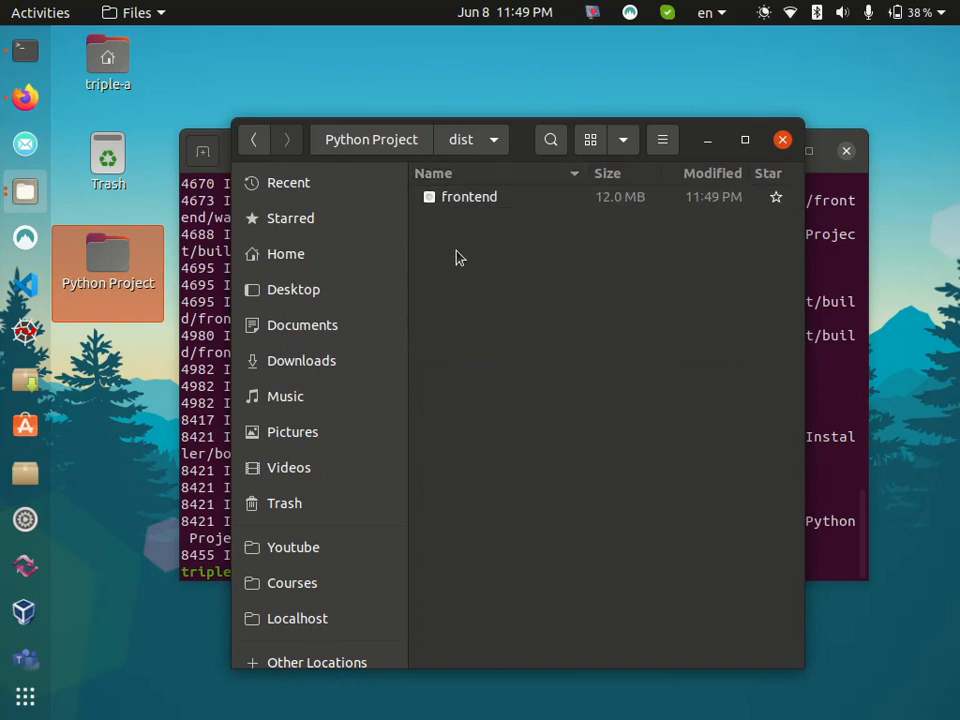
Open a terminal in dist, run ./frontend to launch the Book Store window, and move it aside.
{"action": "right_click", "coordinate": [456, 258]}
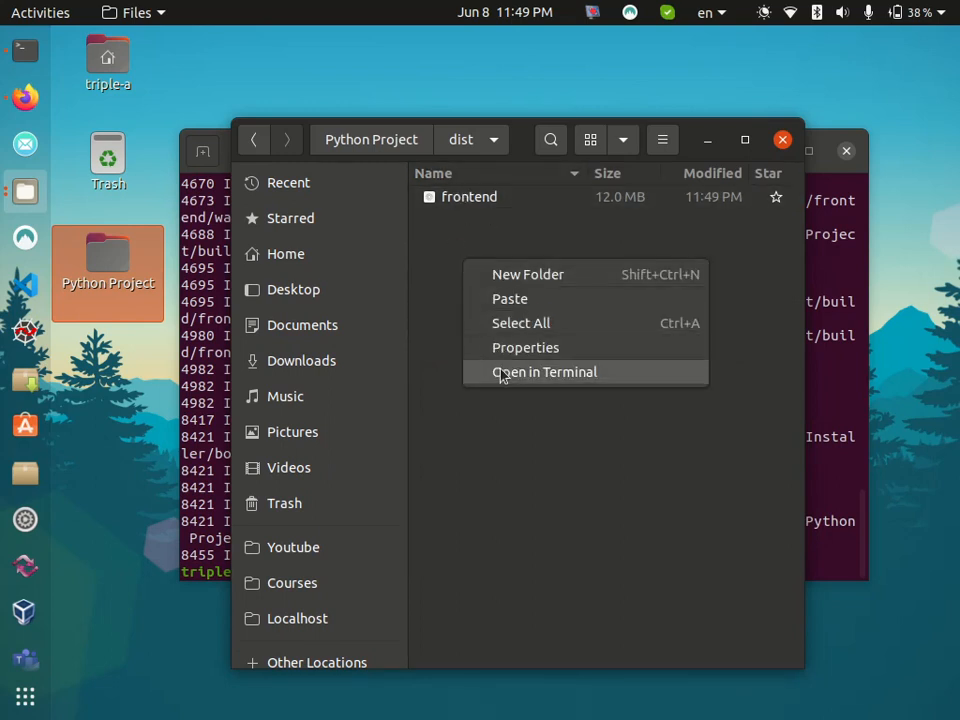
{"action": "left_click", "coordinate": [544, 370]}
{"action": "type", "text": "./frontend"}
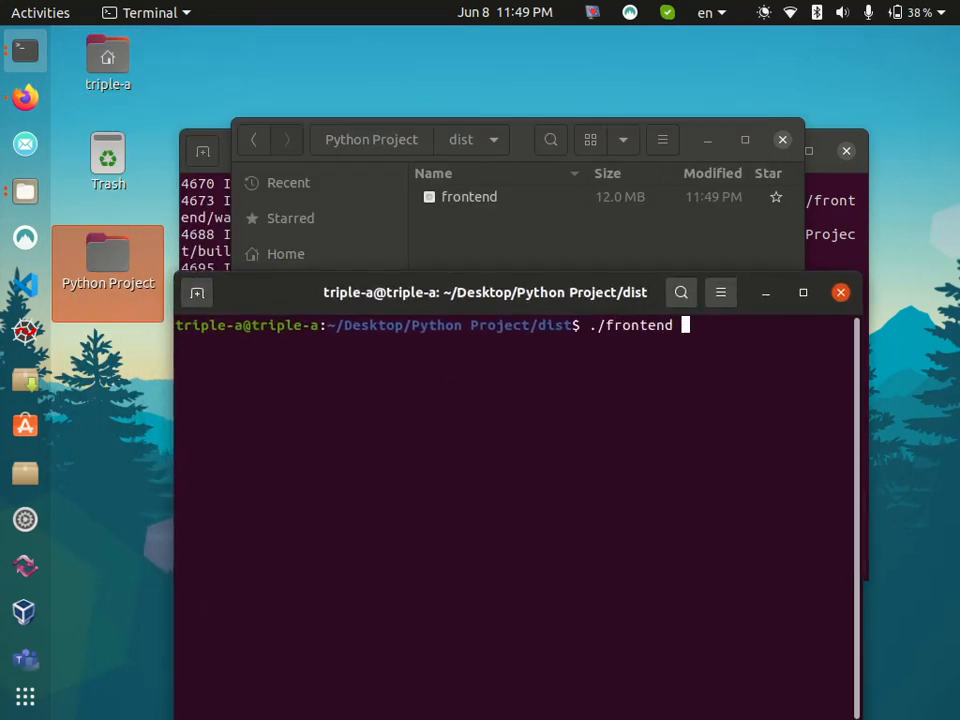
{"action": "key", "text": "Return"}
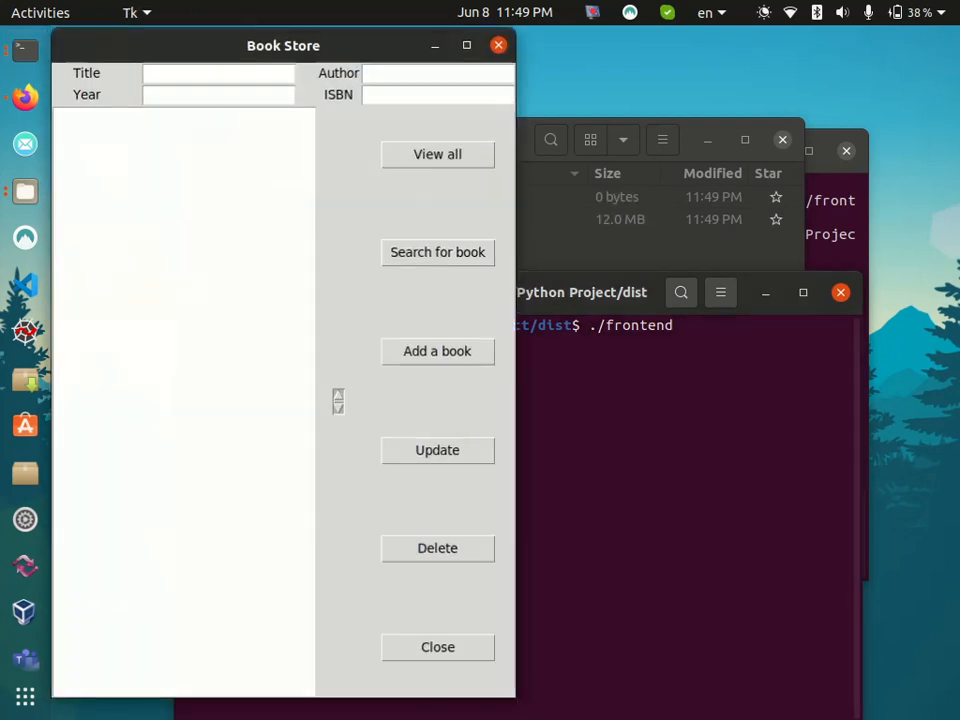
{"action": "left_click_drag", "start_coordinate": [284, 44], "coordinate": [368, 58]}
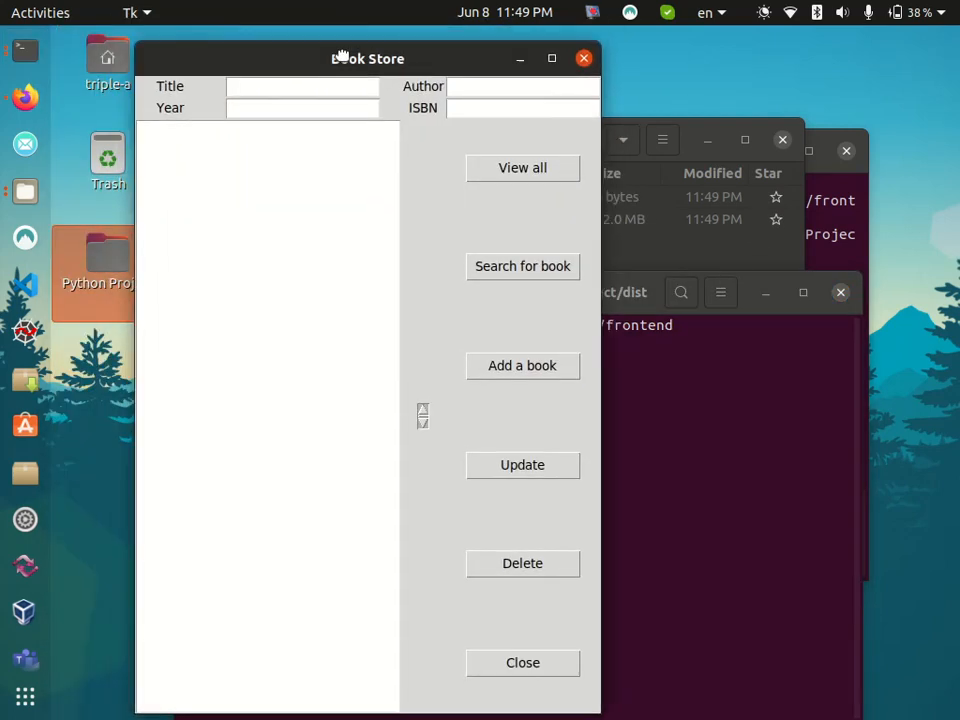